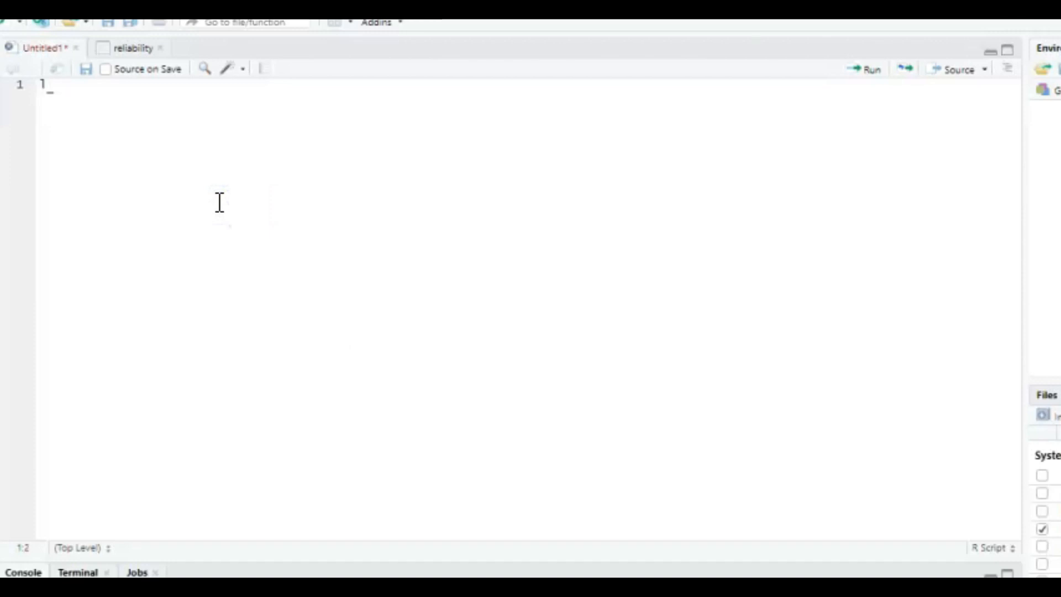
# Begin the script with library(psych) and leave a fresh line below it.
pyautogui.write('library(')
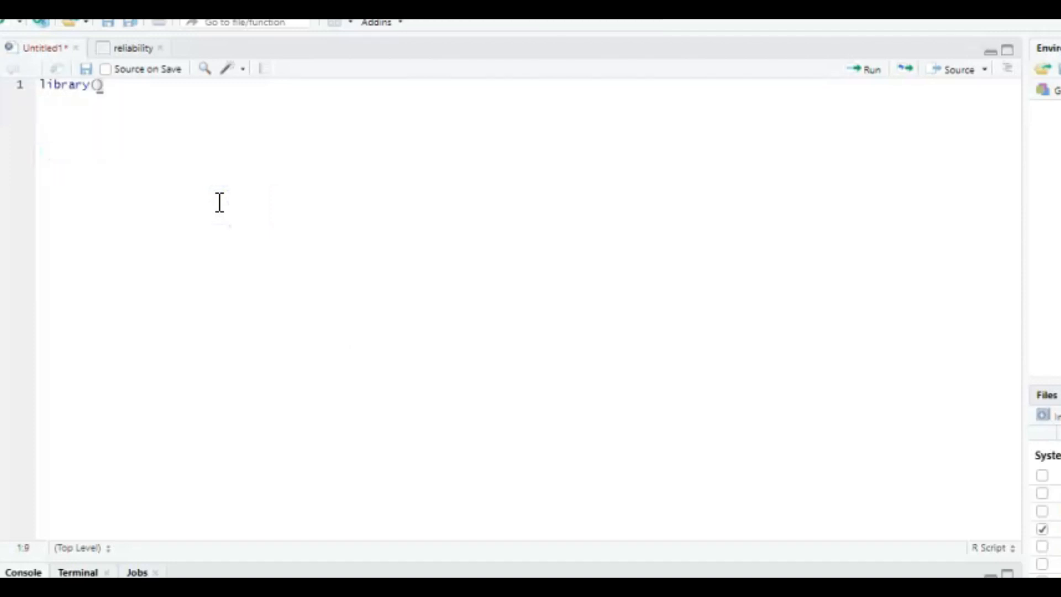
pyautogui.write('psych')
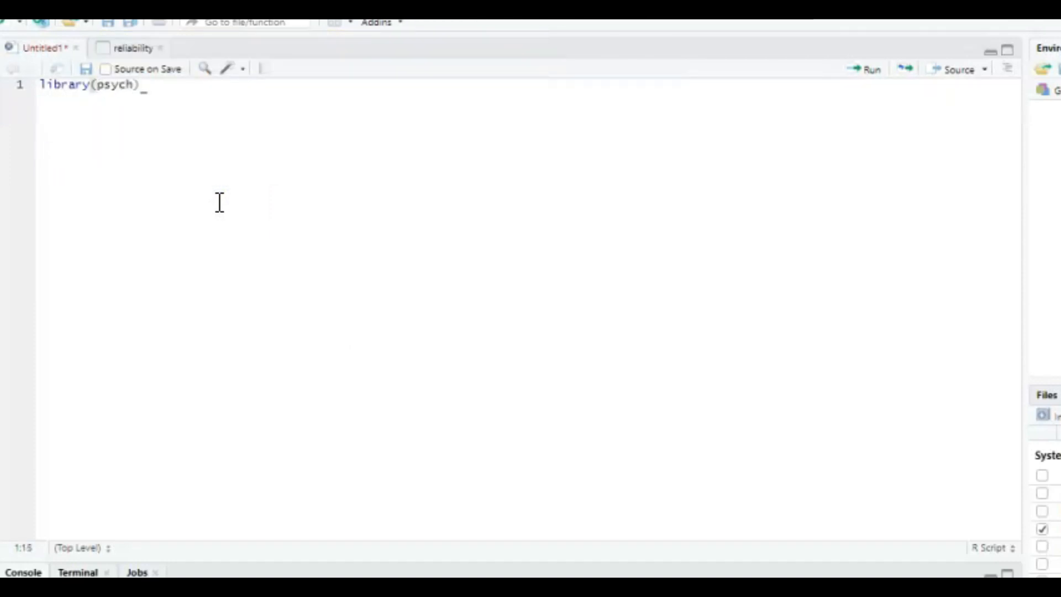
pyautogui.press('Enter')
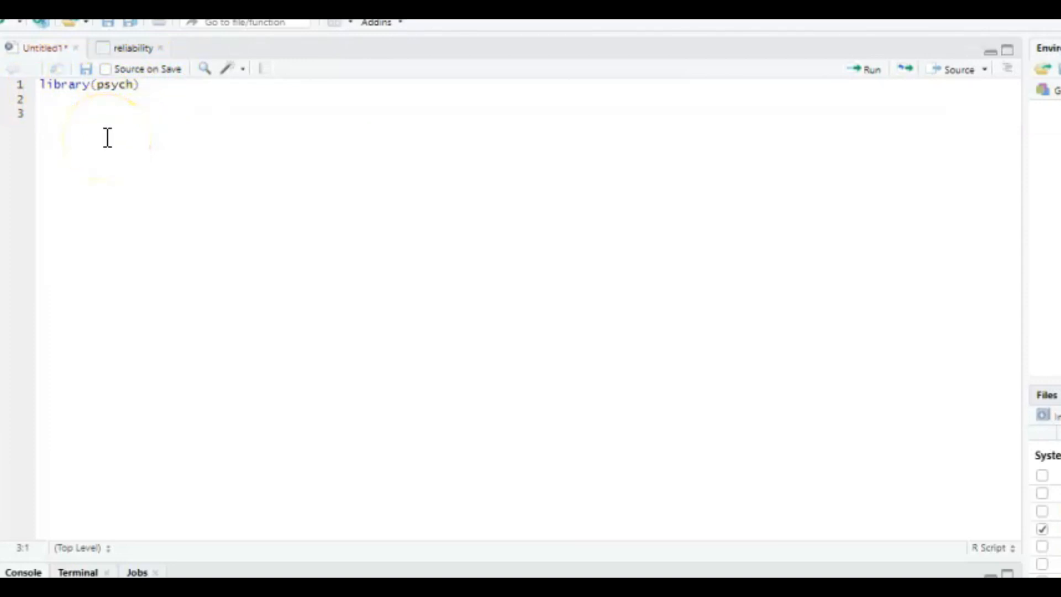
# View the reliability dataset with its work1–work7 item response columns.
pyautogui.click(131, 47)
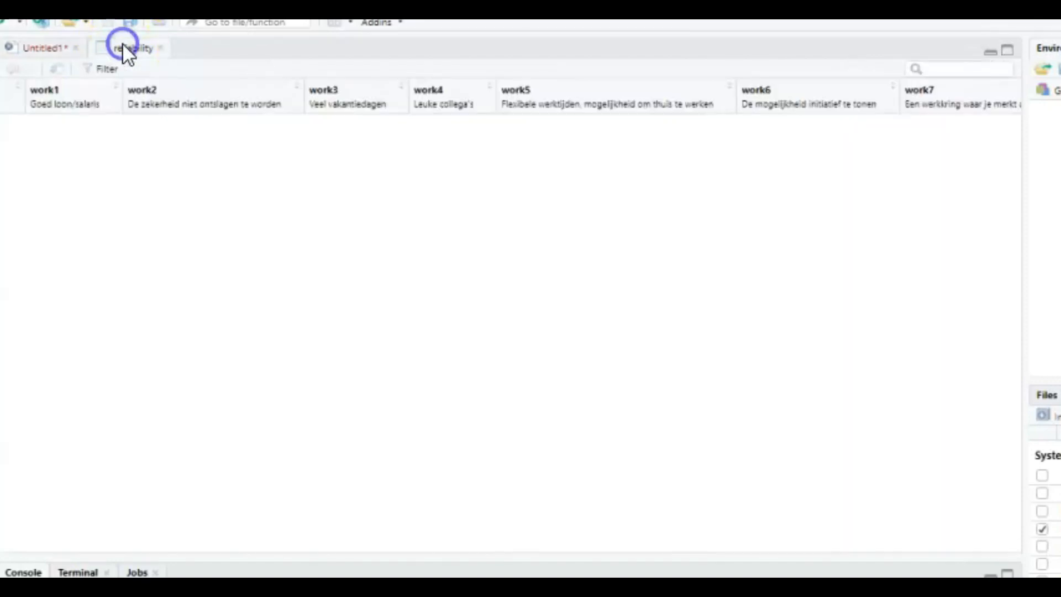
pyautogui.click(125, 47)
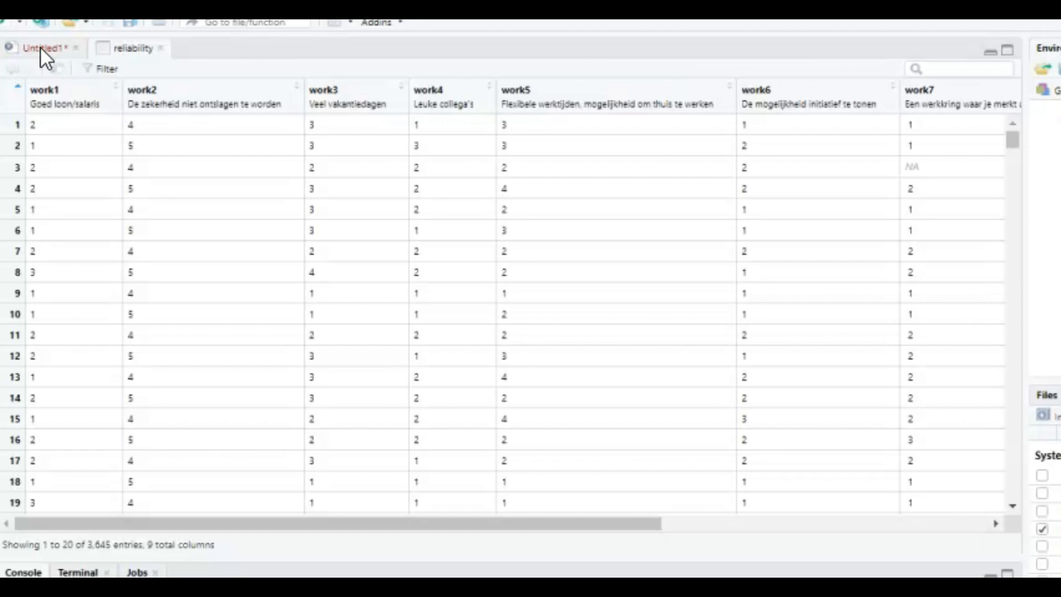
# Add attach(reliability) on line 3 of the untitled script.
pyautogui.click(44, 48)
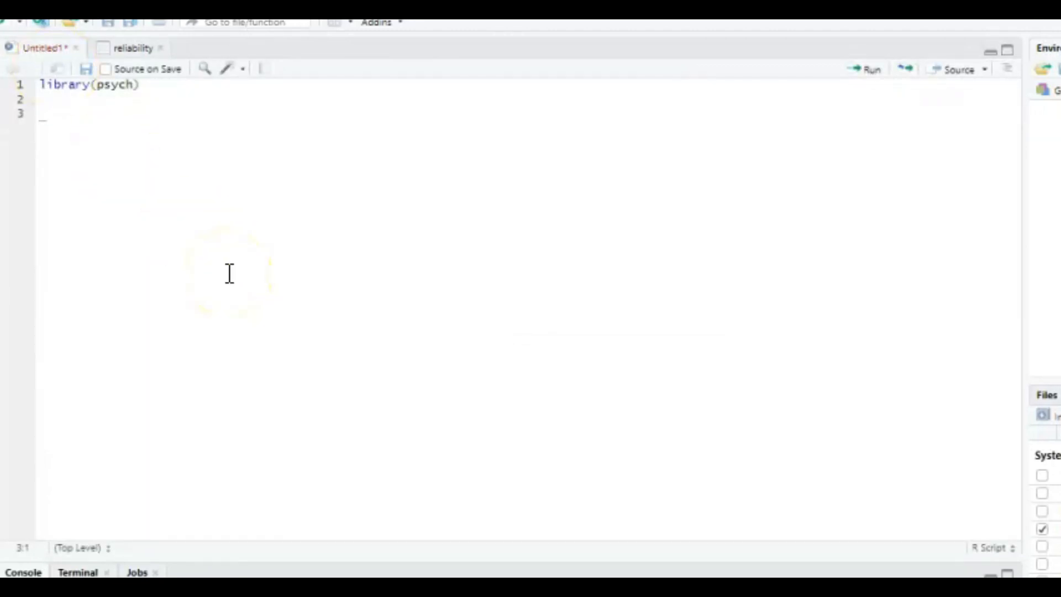
pyautogui.write('attach(')
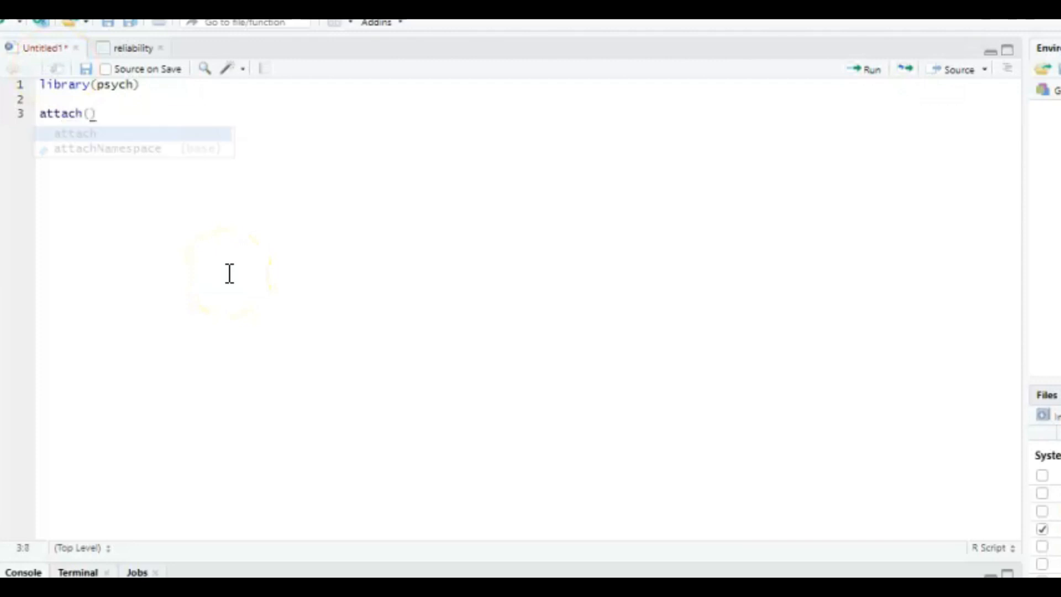
pyautogui.write('reliability(')
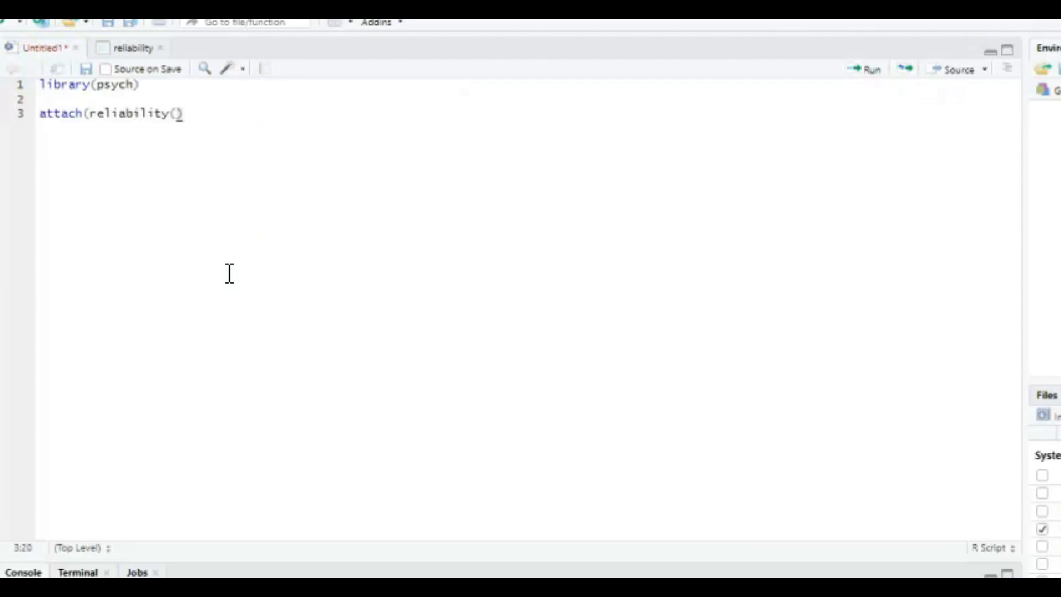
pyautogui.write('0')
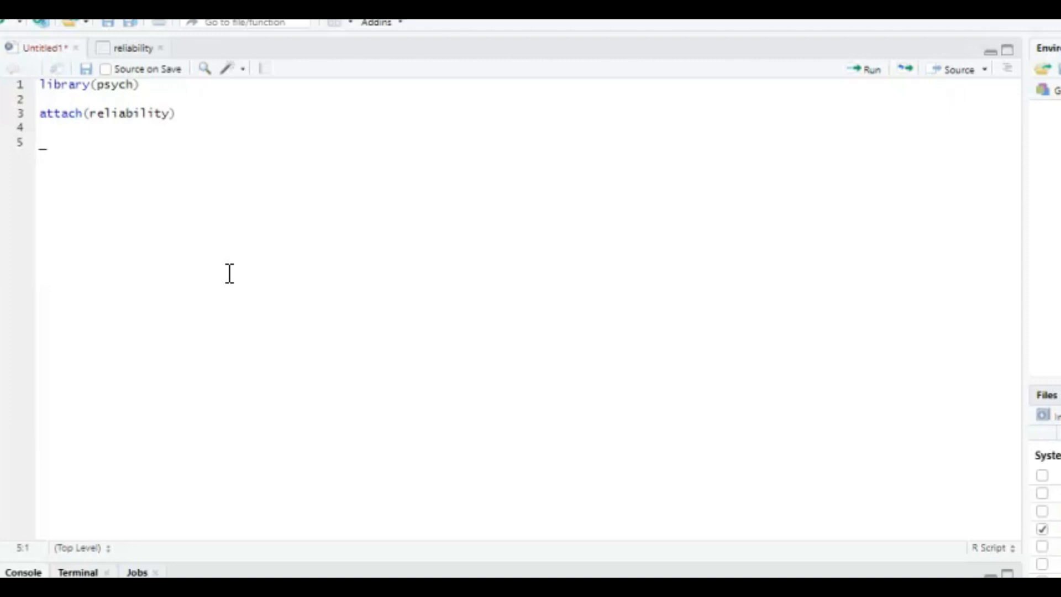
# Define w1 = data.frame(work1, work2, ..., work9) and run it into the environment.
pyautogui.write('w')
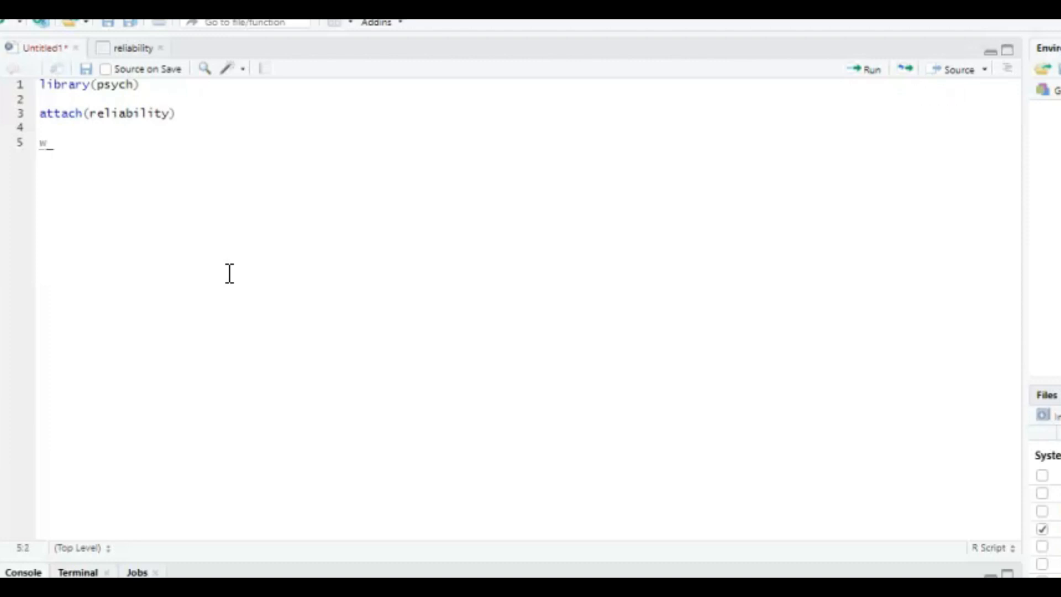
pyautogui.write('1 =')
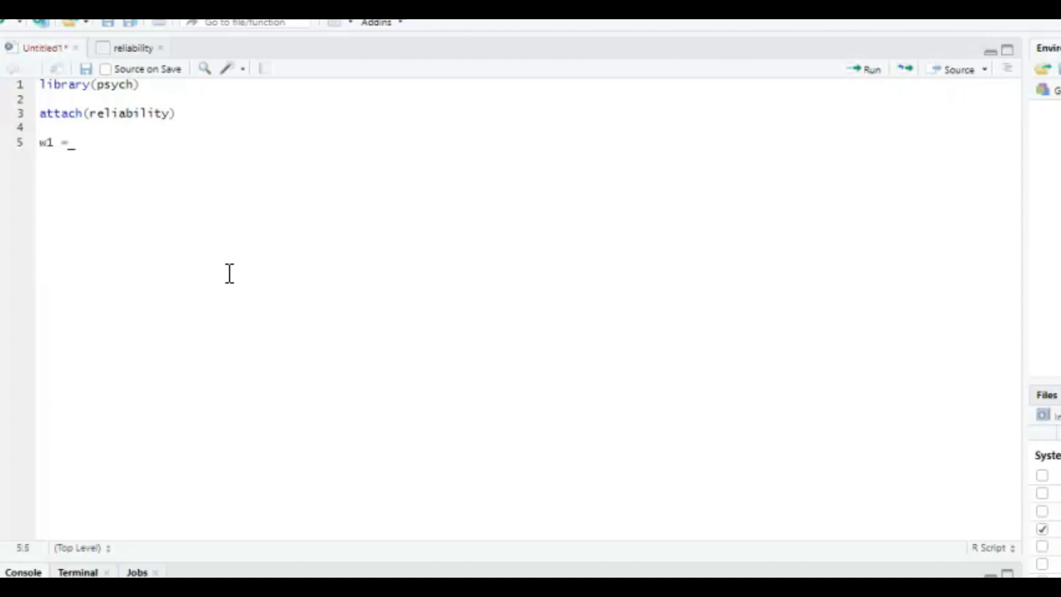
pyautogui.write('data')
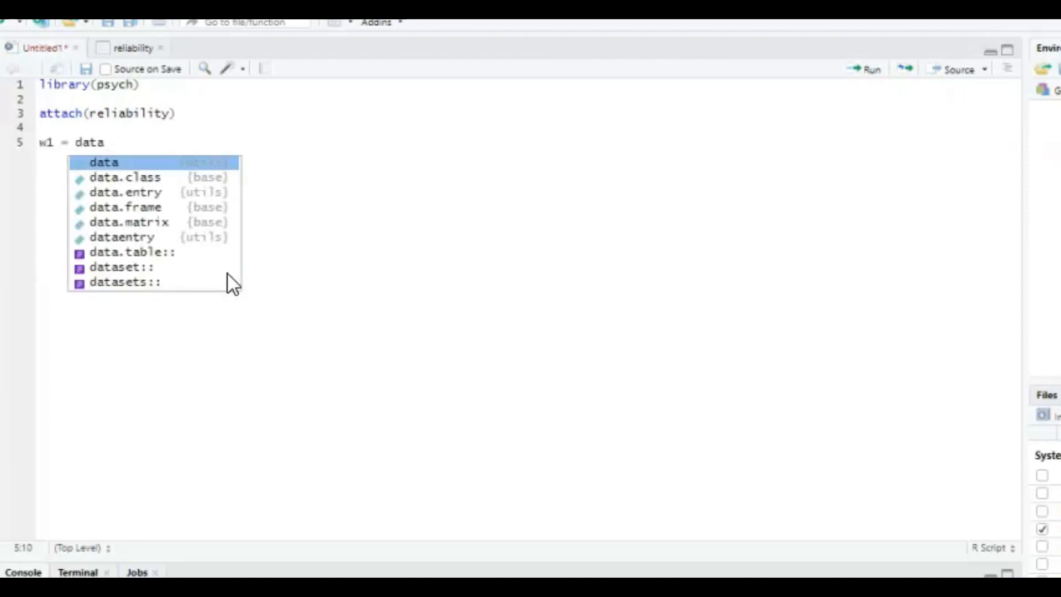
pyautogui.write('frame(work')
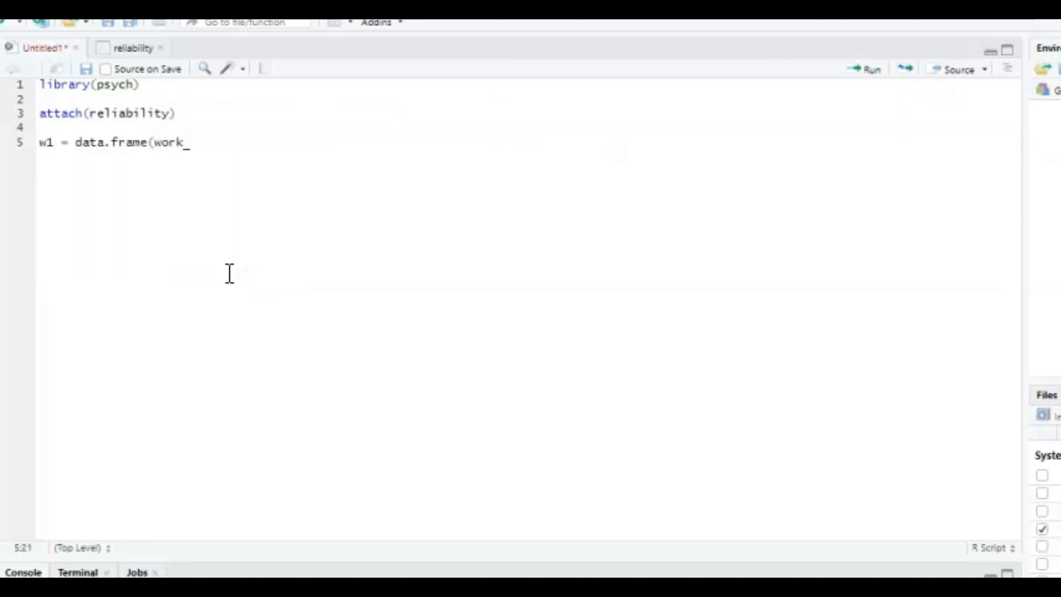
pyautogui.write('1, work2, work3, work4,')
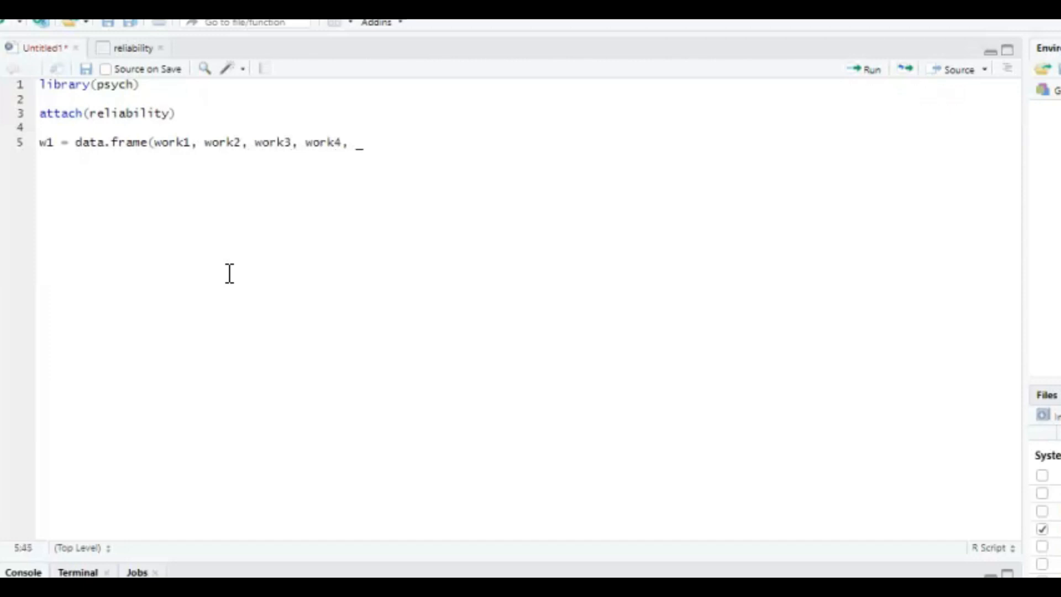
pyautogui.write('work5, work6, work7, work8,')
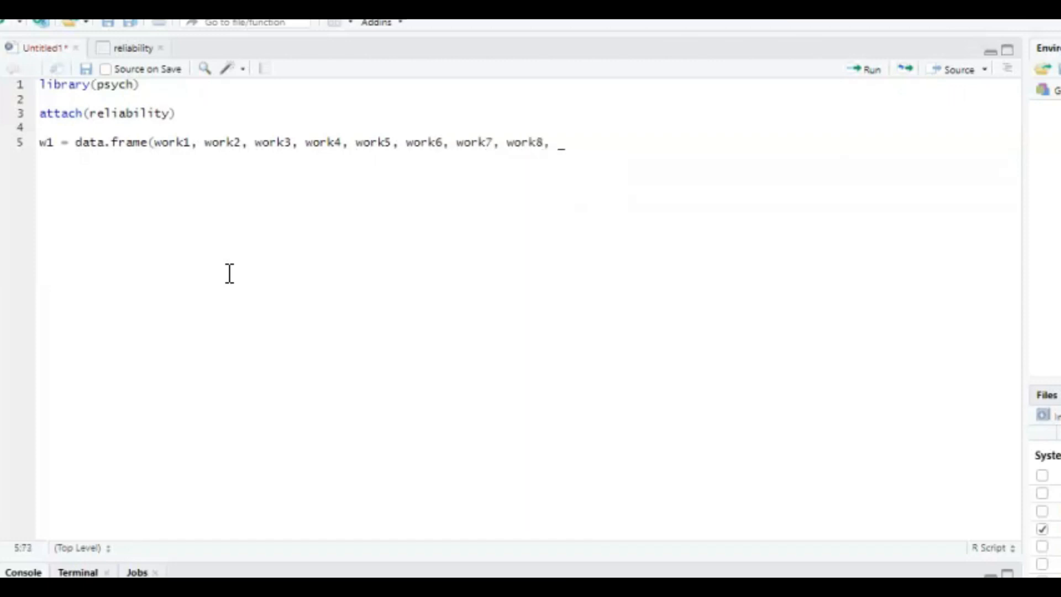
pyautogui.write('work9)')
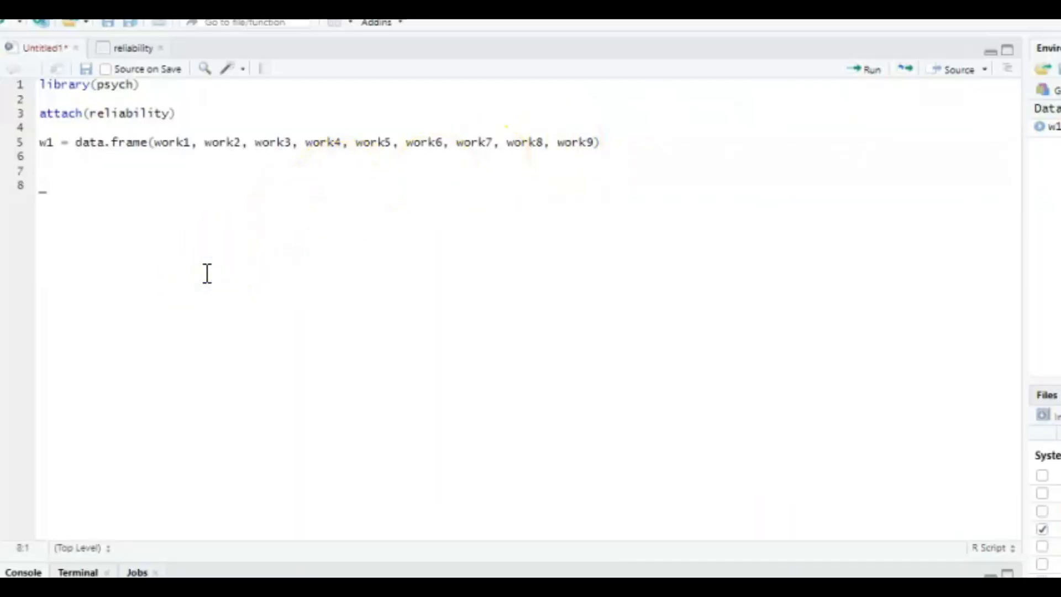
# Run alpha(w1) to print Cronbach's alpha with item statistics for work1–work9.
pyautogui.write('alpha(w')
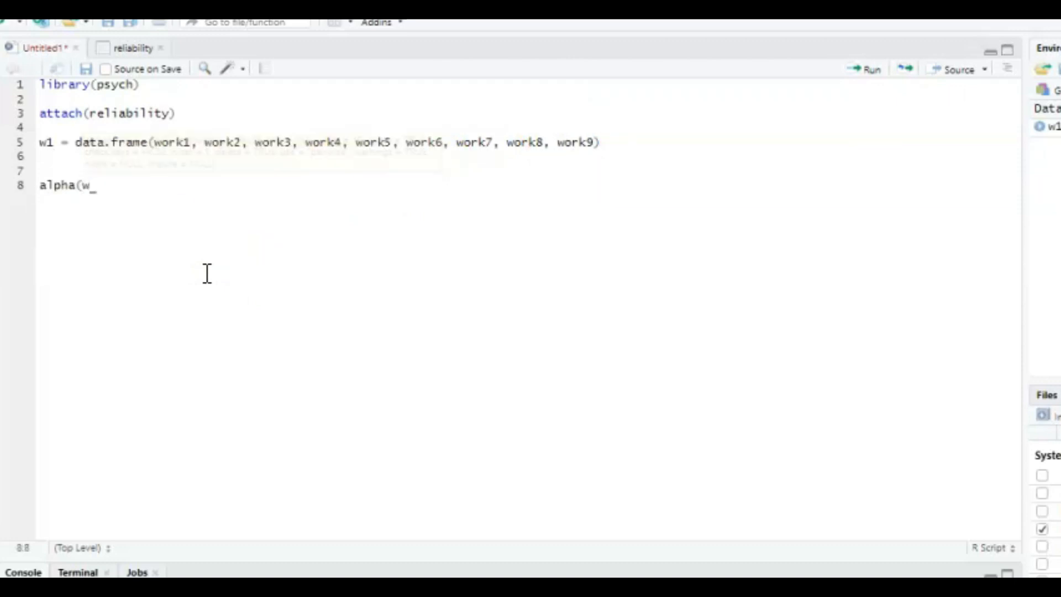
pyautogui.write('1)')
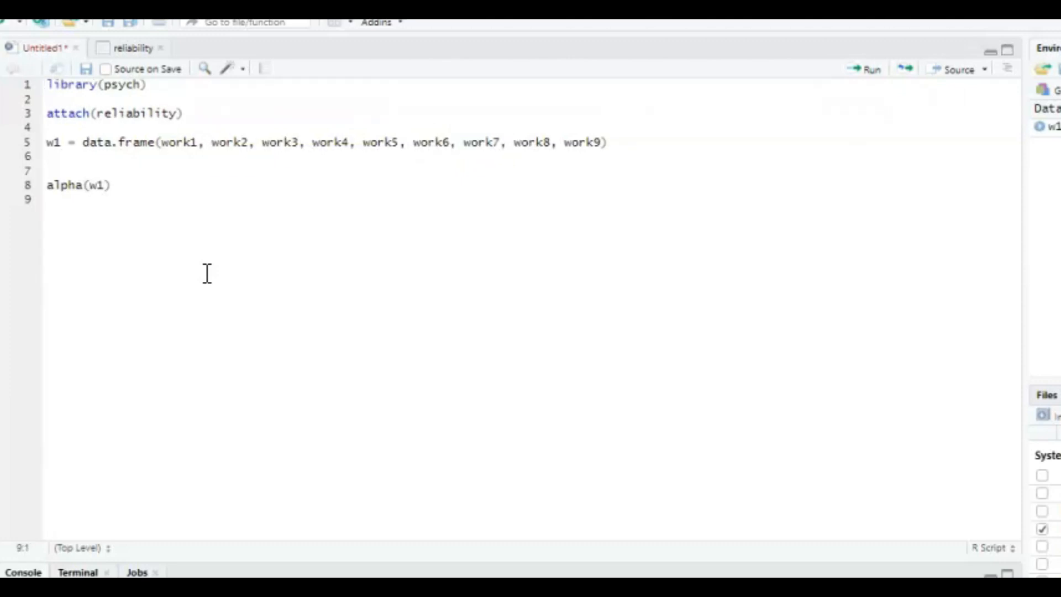
pyautogui.click(870, 68)
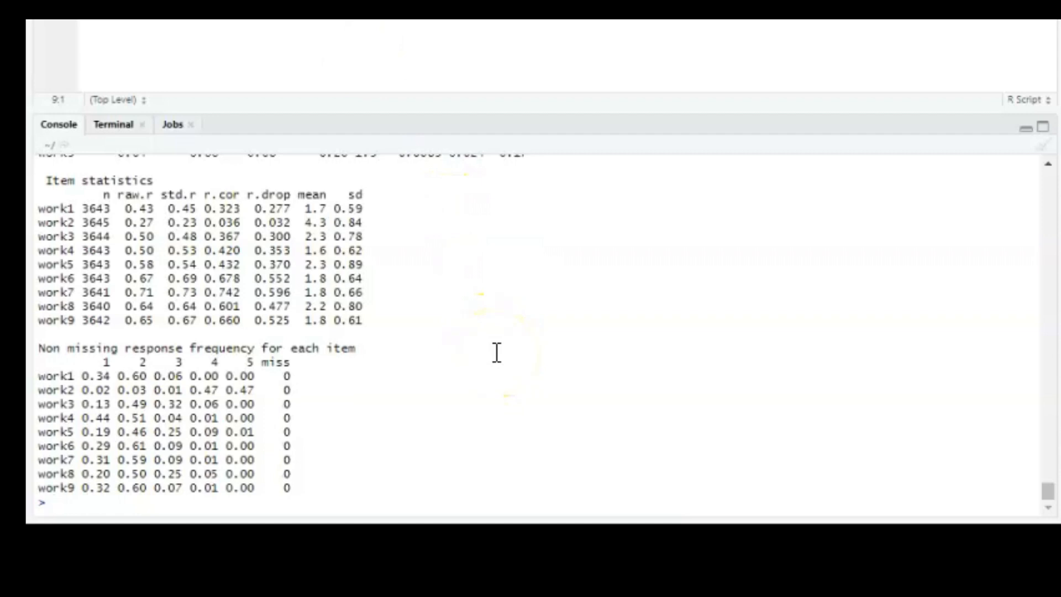
# Review the alpha(w1) console output and go back to the script editor.
pyautogui.write('alpha(w1)')
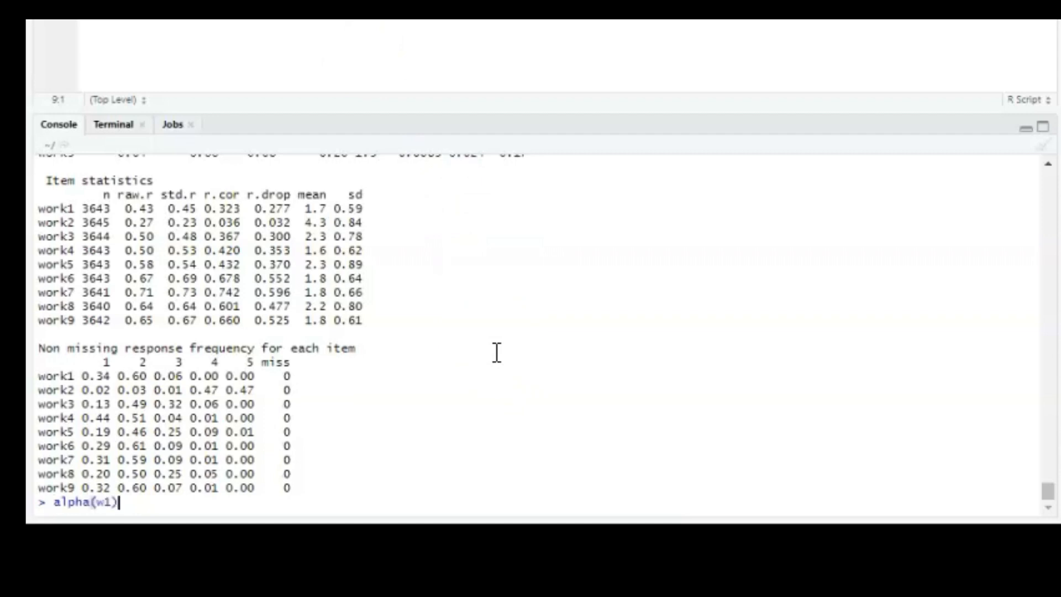
pyautogui.write('attach(reliability)')
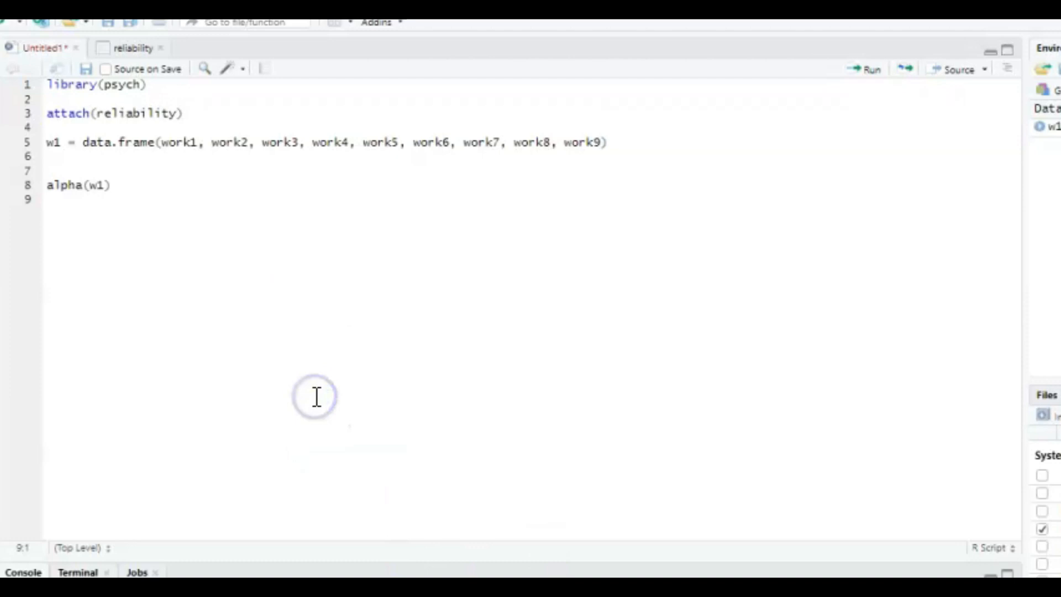
# Define w2 = data.frame(work1, work3, ..., work9), omitting work2, and run it.
pyautogui.press('Return')
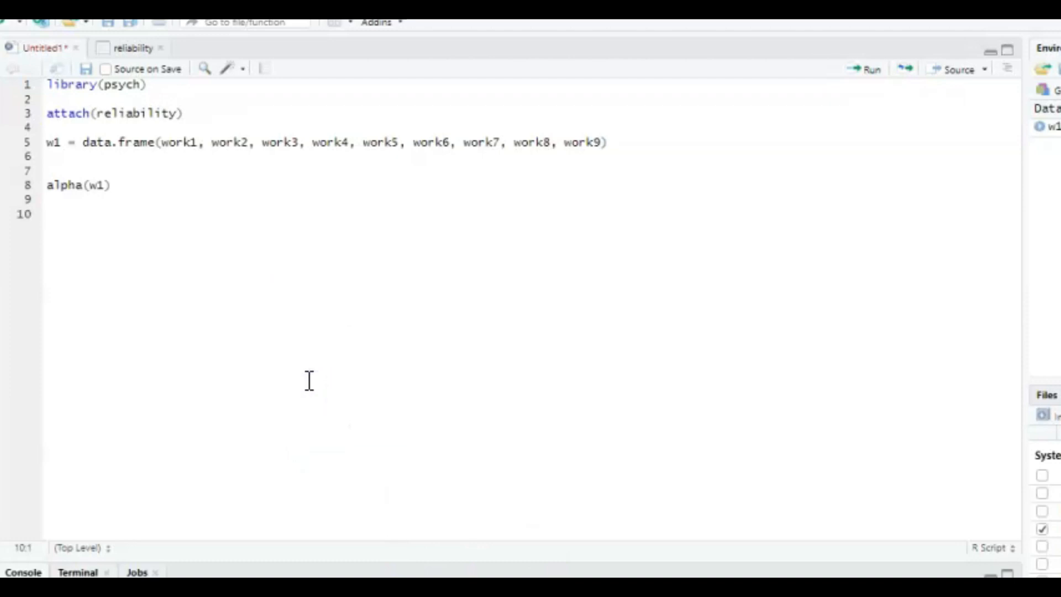
pyautogui.write('w2 =')
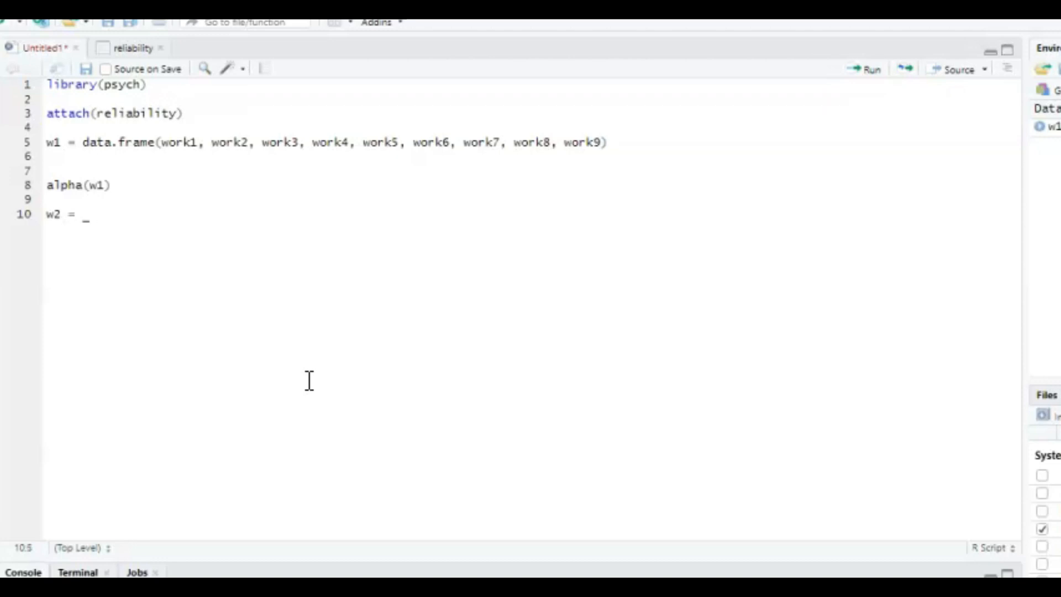
pyautogui.write('data.frame')
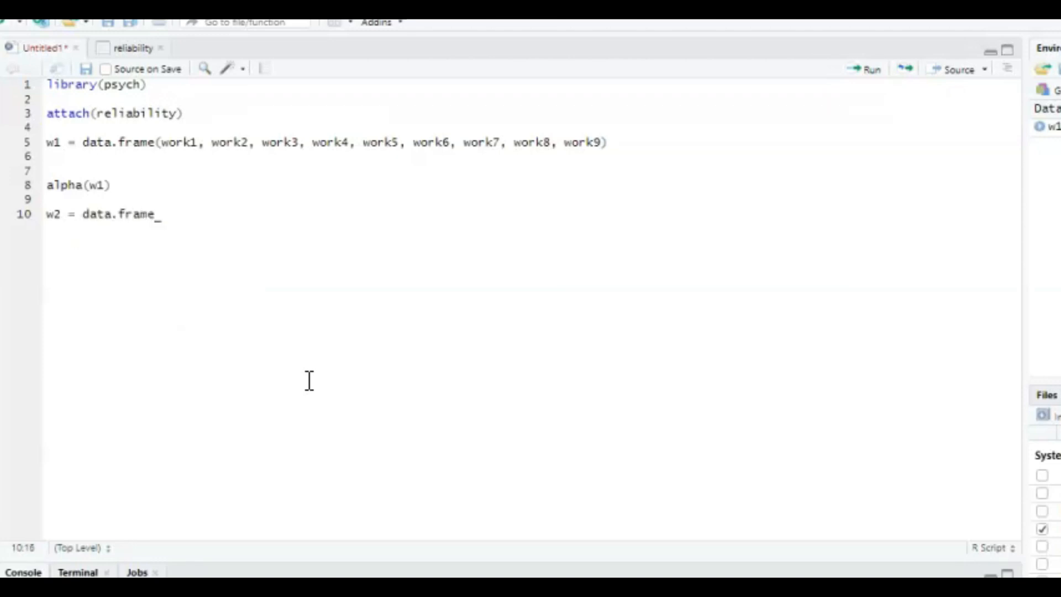
pyautogui.write('(work1')
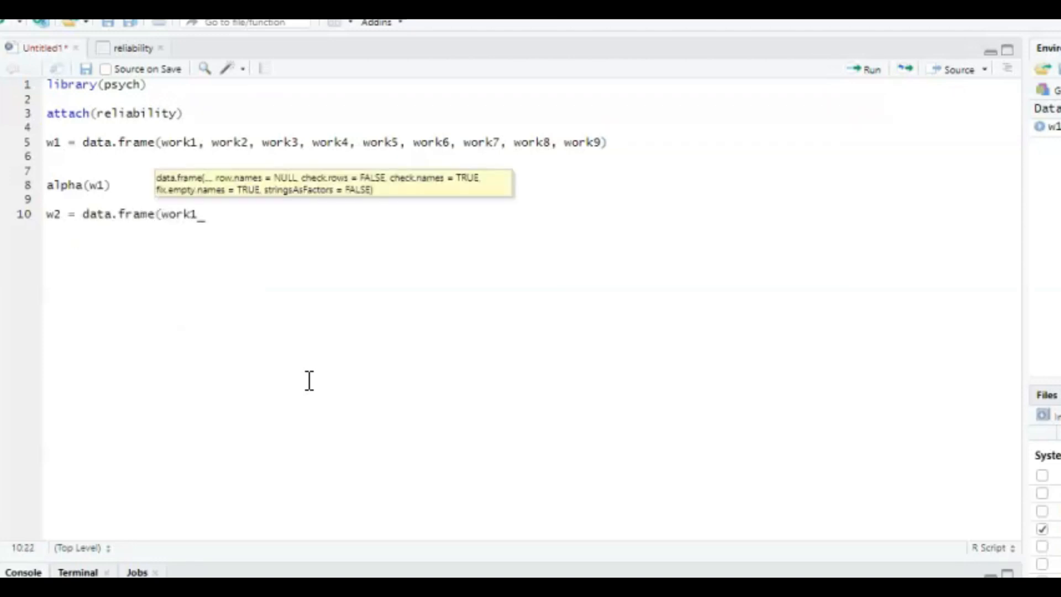
pyautogui.write(', work3, work')
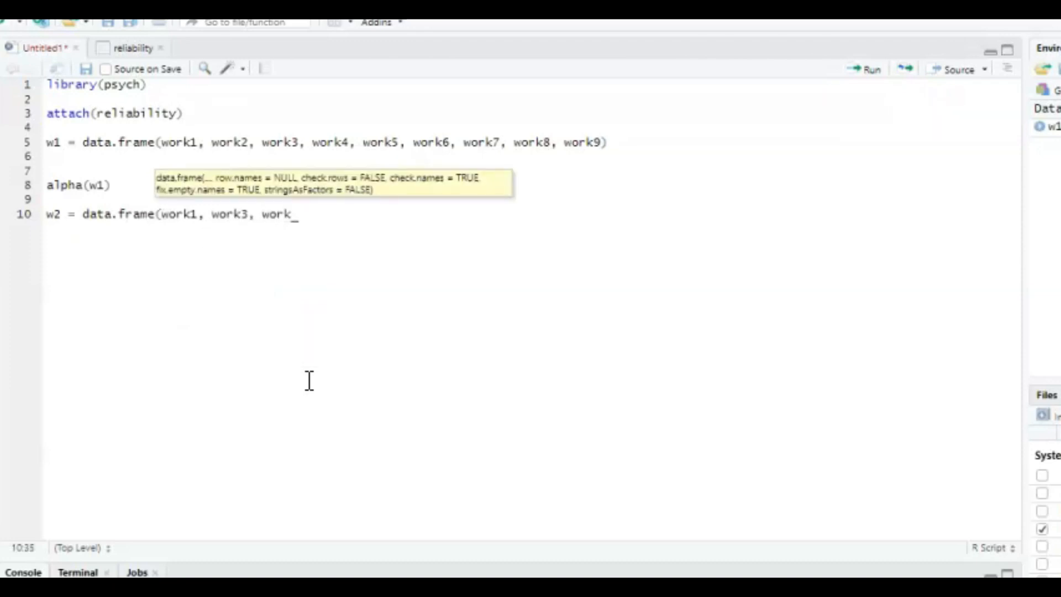
pyautogui.write('4, work5, work6, work7, work8, work9')
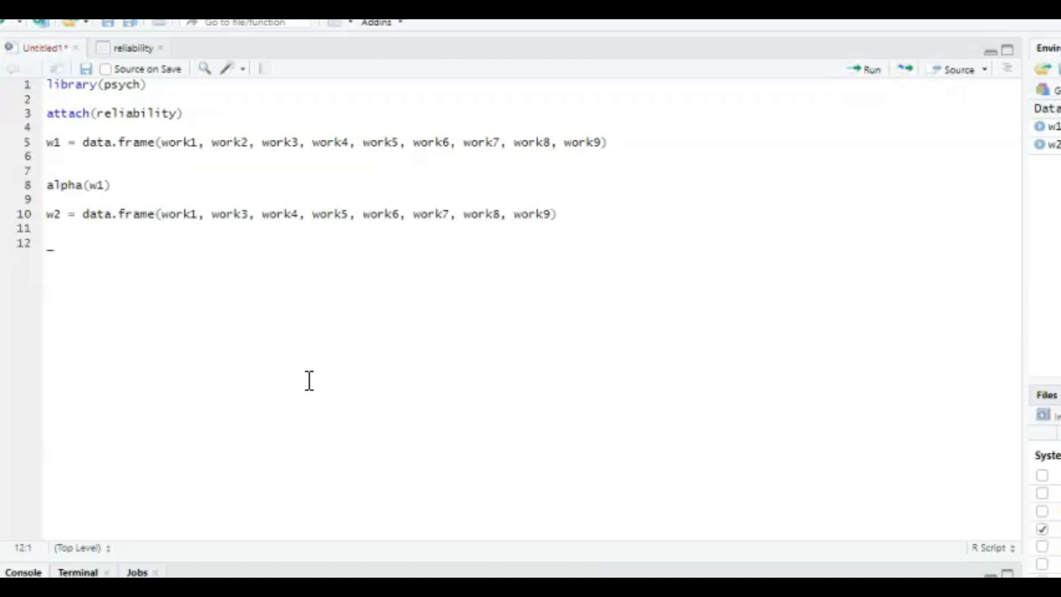
# Run alpha(w2) and scroll its output showing raw alpha 0.74 with reliability-if-dropped figures.
pyautogui.write('alph')
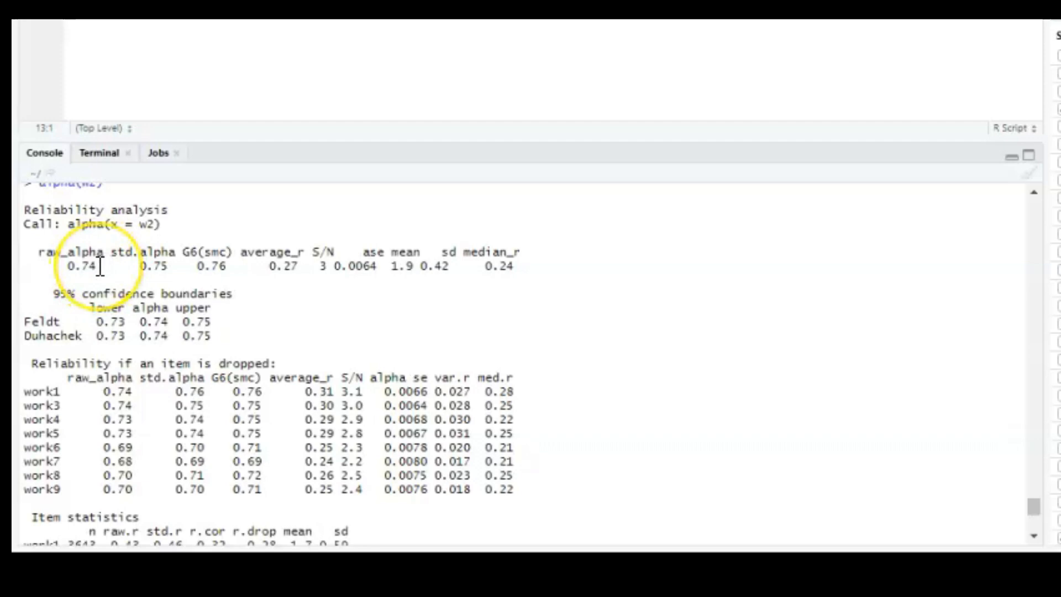
pyautogui.scroll(-3)
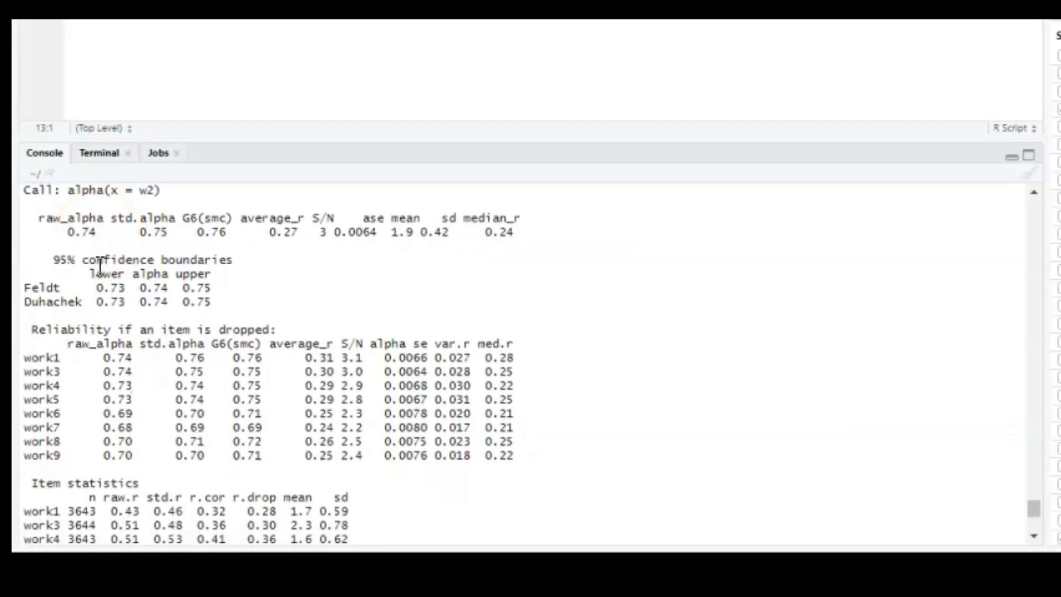
pyautogui.scroll(-3)
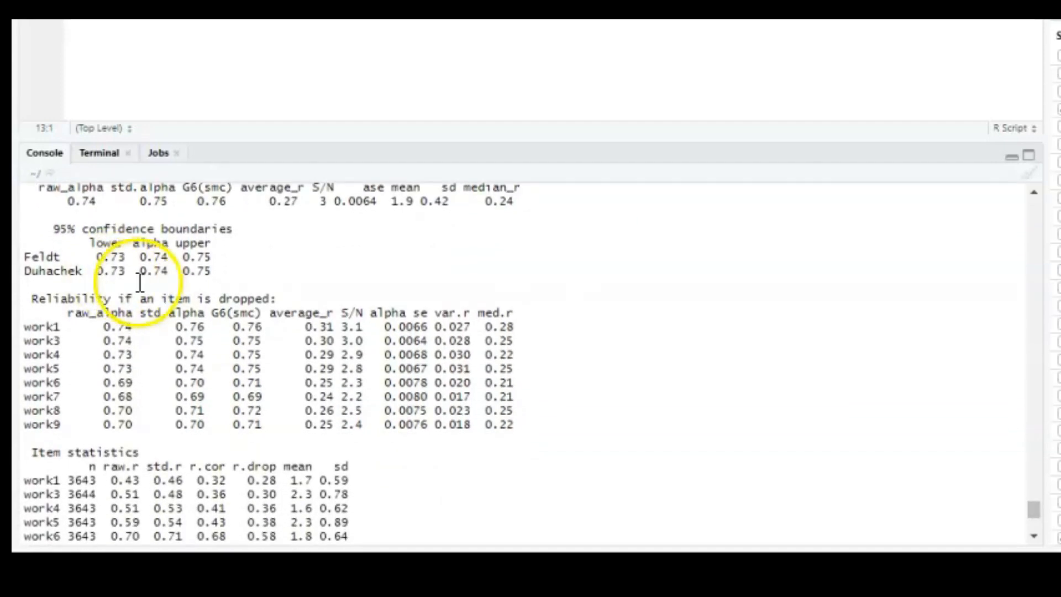